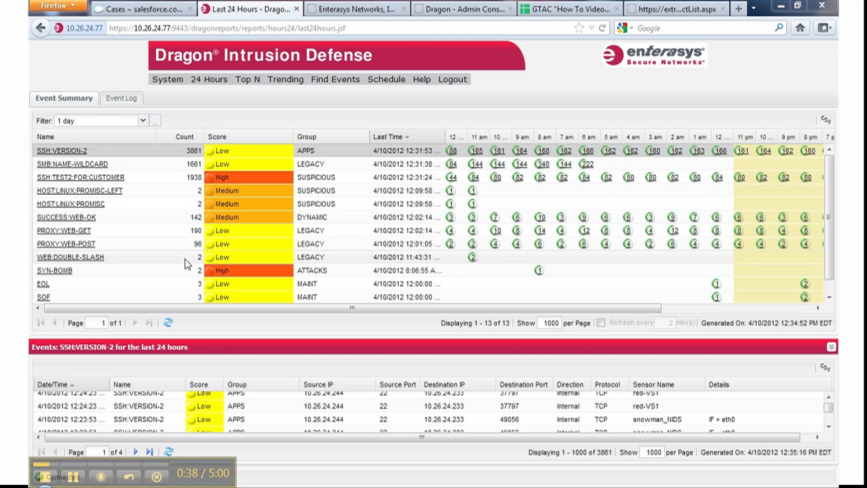
mouse_move(177, 160)
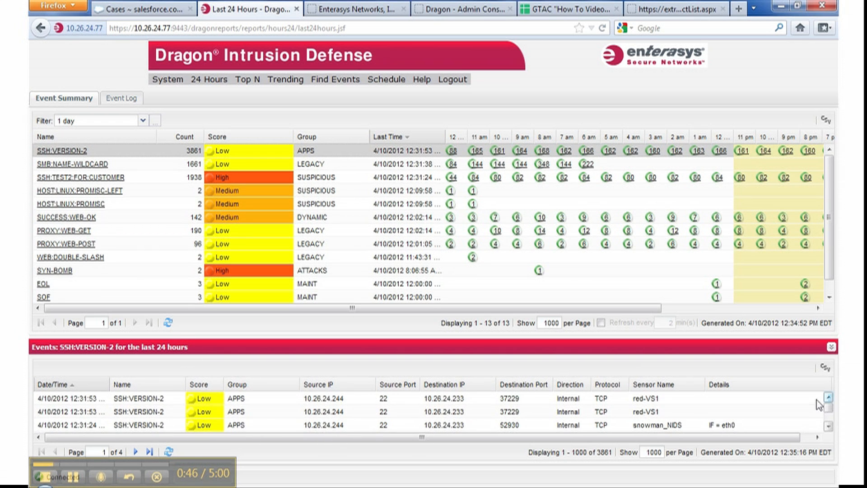
mouse_move(200, 406)
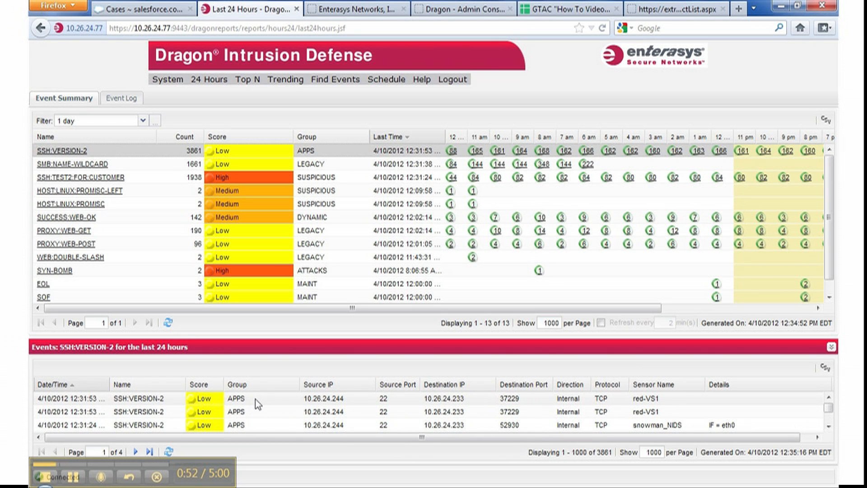
mouse_move(453, 404)
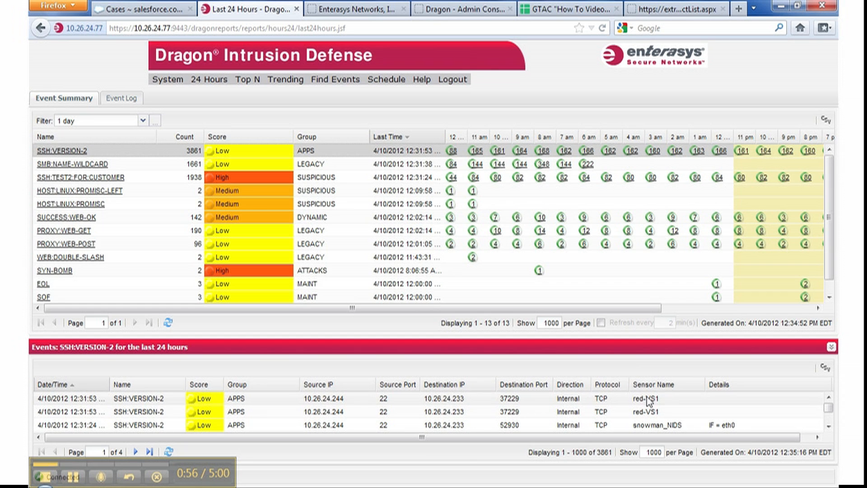
Expand Network Sensor > snowman_NIDS > test and select its Application Filter Module
click(827, 426)
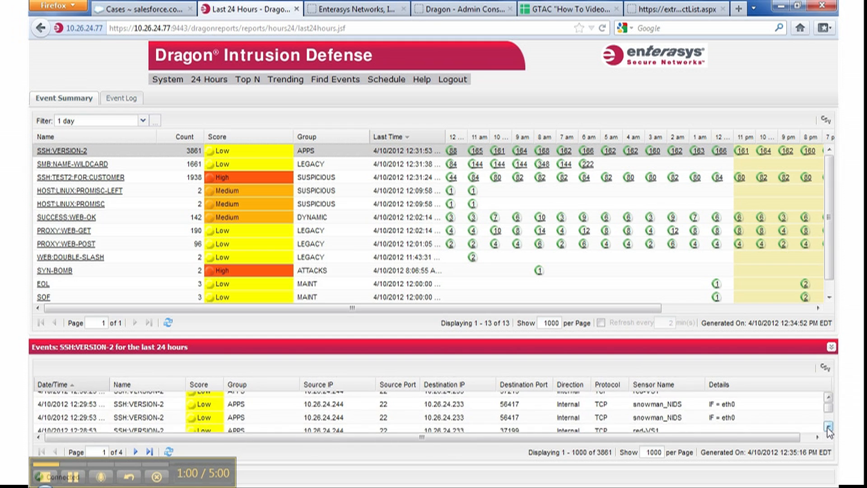
click(827, 426)
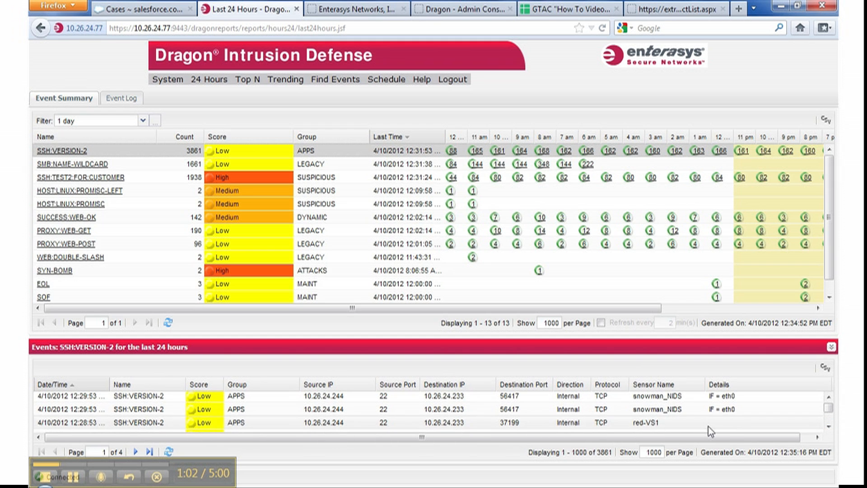
click(829, 426)
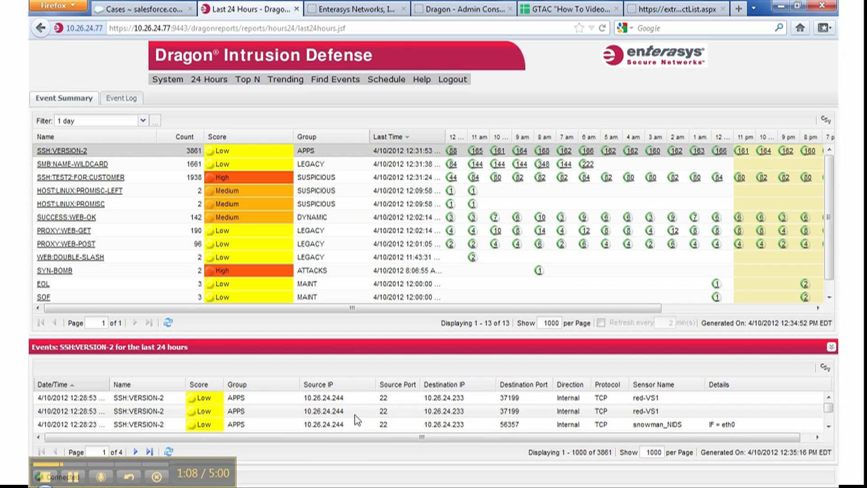
mouse_move(431, 421)
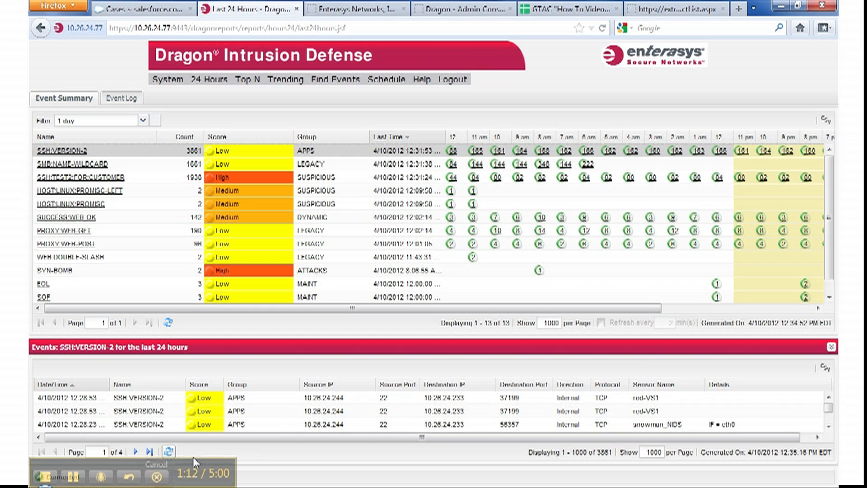
mouse_move(332, 415)
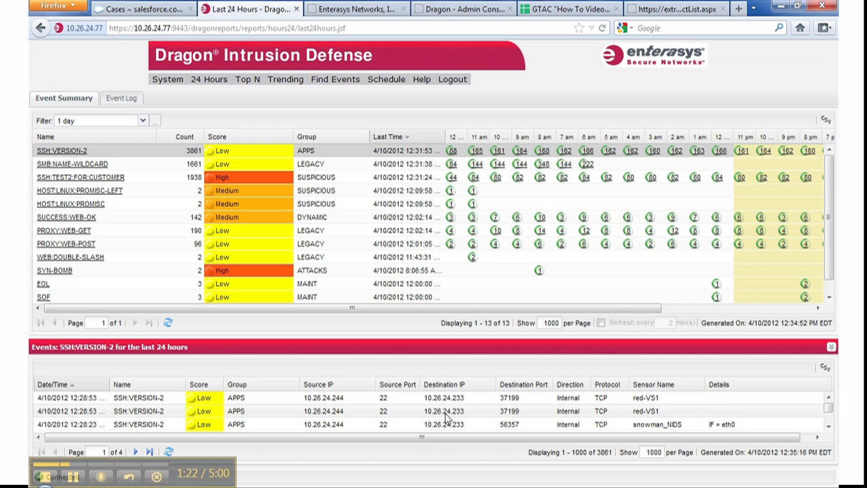
mouse_move(444, 415)
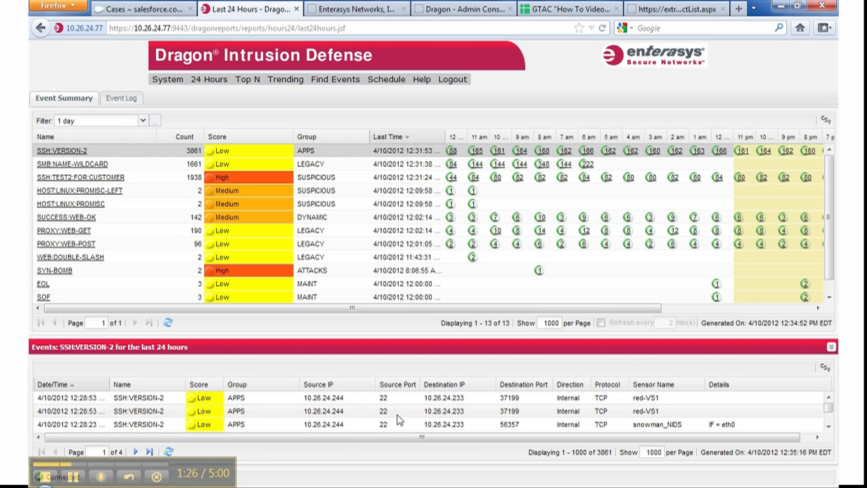
mouse_move(377, 418)
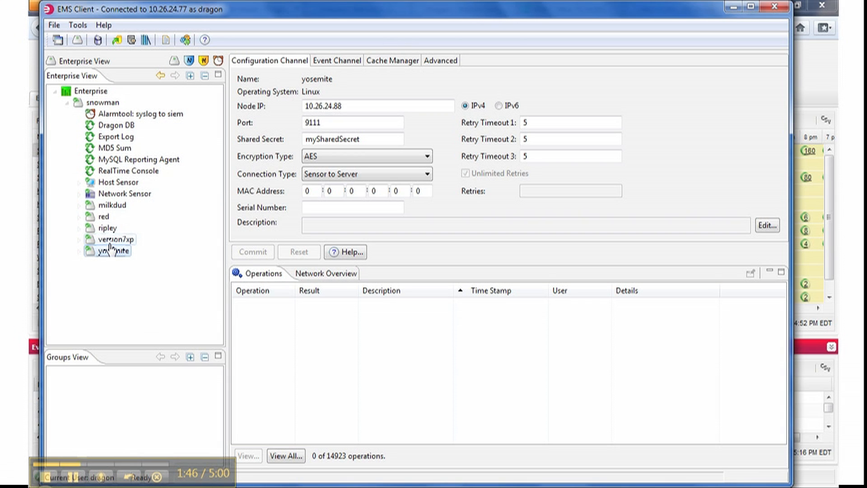
click(79, 193)
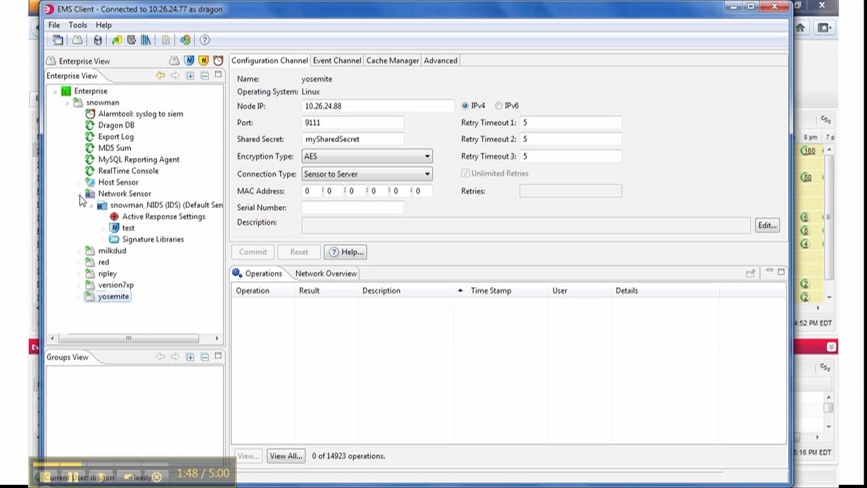
click(166, 206)
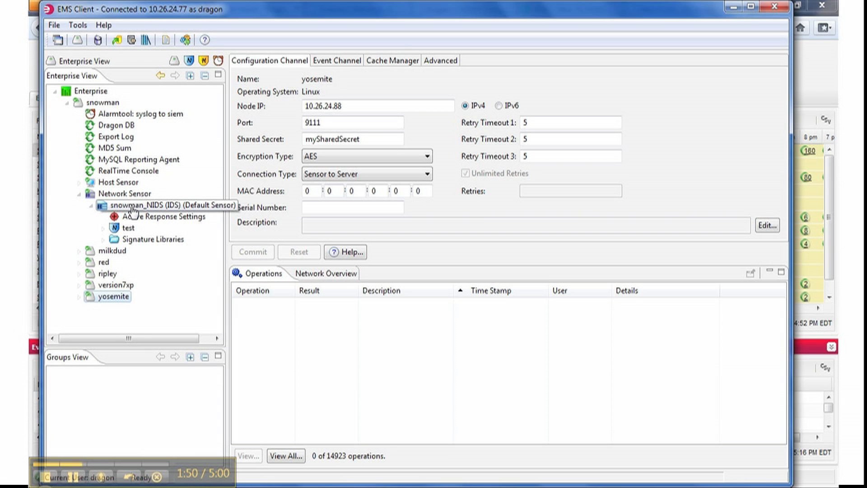
click(78, 261)
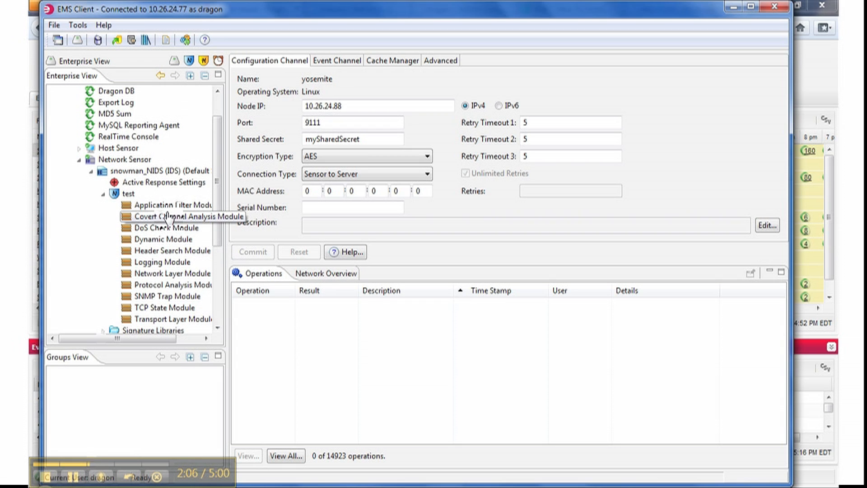
click(177, 205)
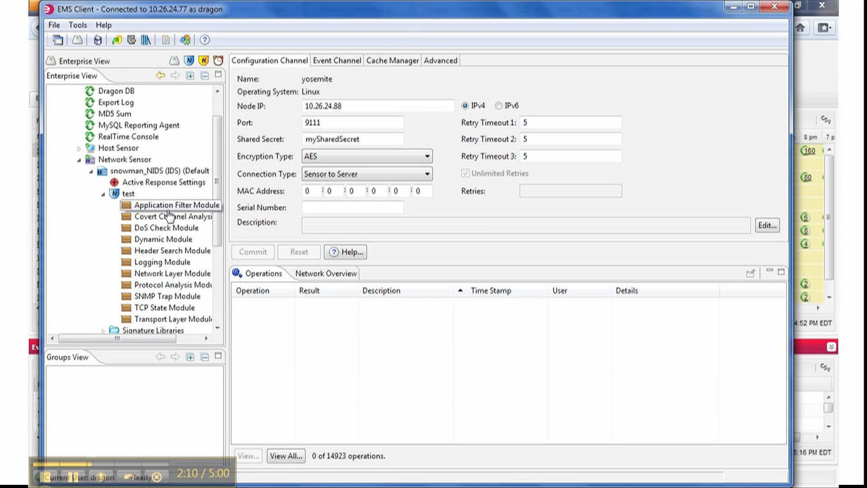
mouse_move(178, 205)
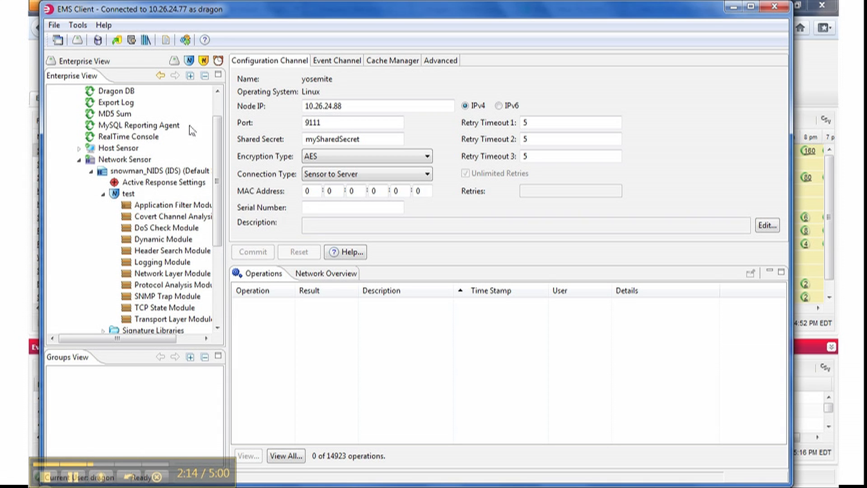
Switch to the Network Policy View listing the custom policies
click(190, 60)
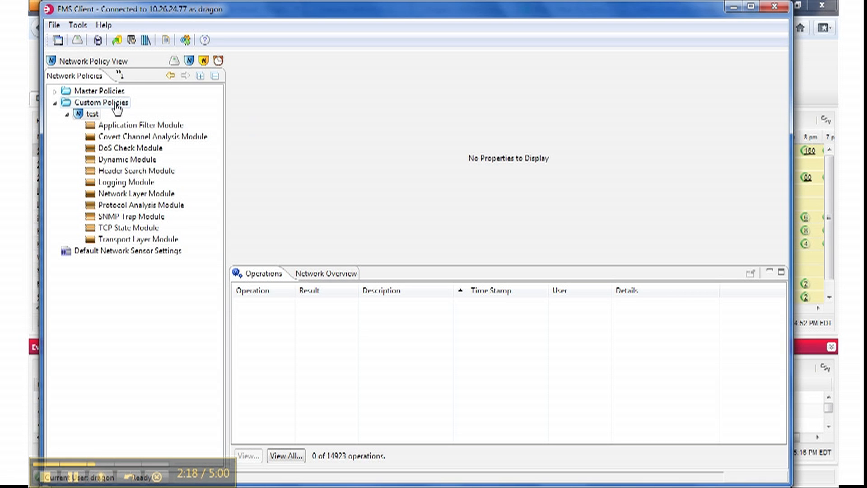
Add Dragon Filter Module to policy 'test' via Add/Remove Network Policy Modules and show its settings
click(92, 114)
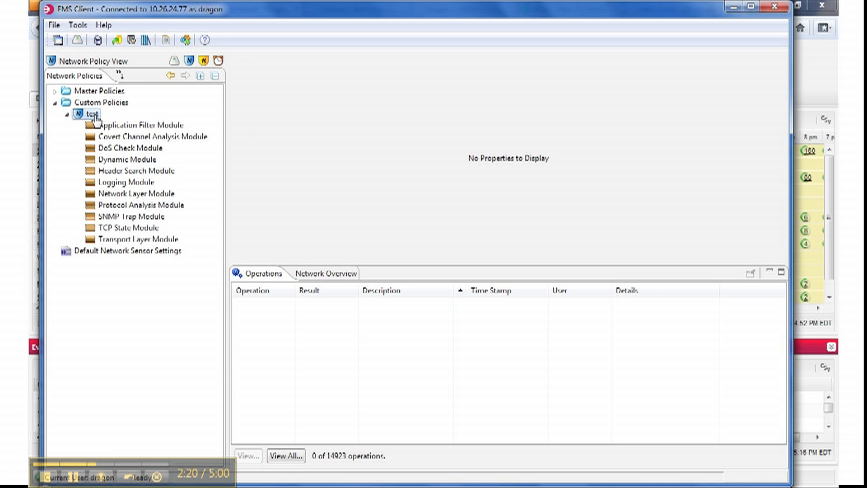
right_click(88, 113)
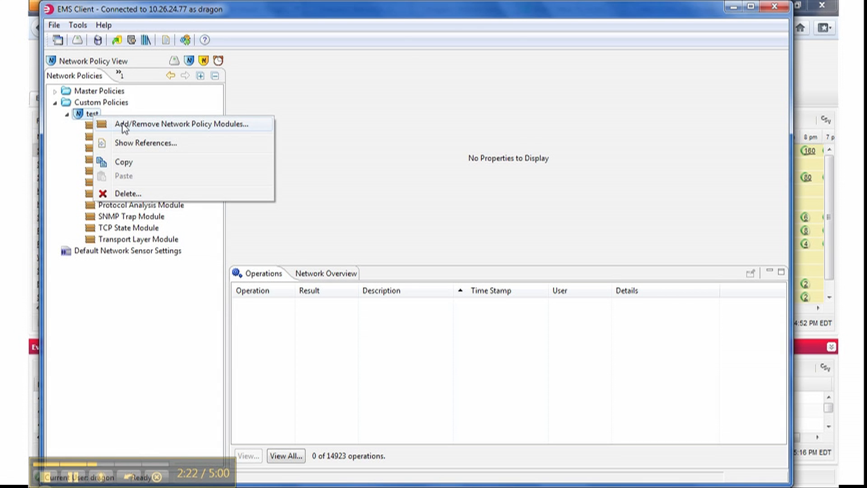
click(182, 123)
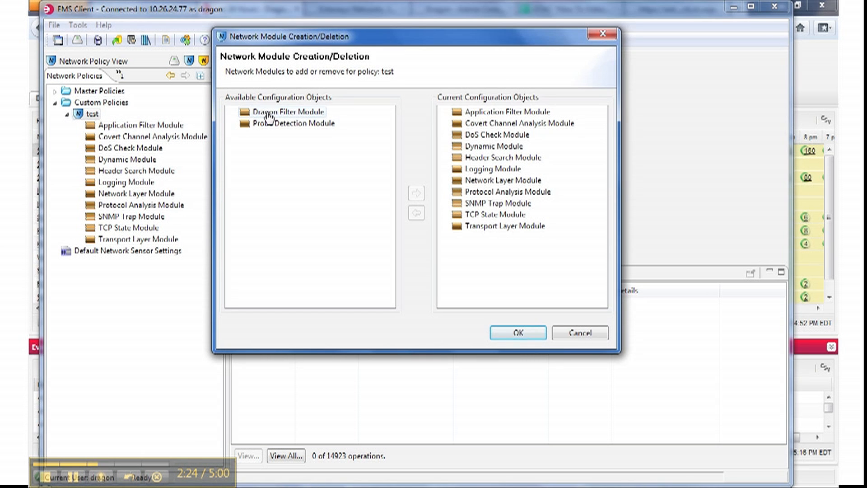
click(287, 111)
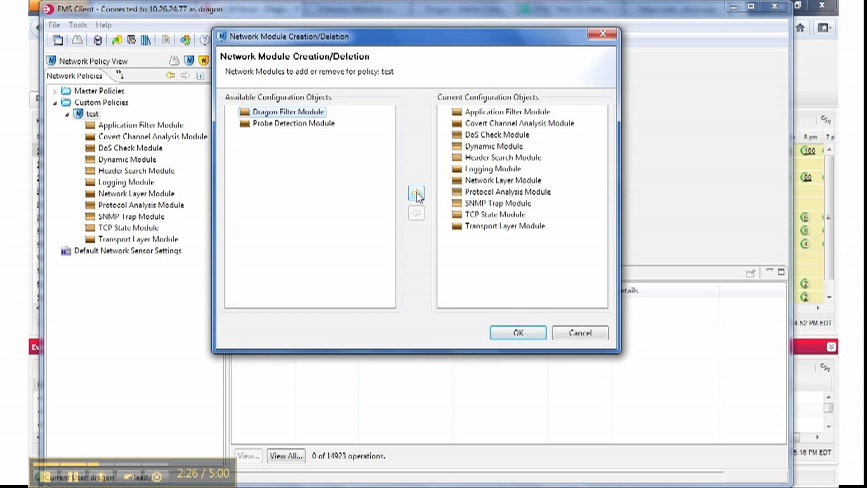
click(417, 193)
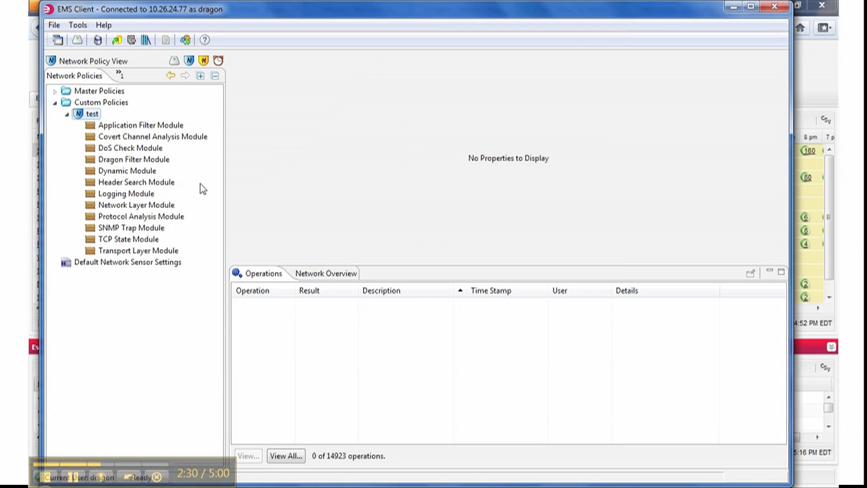
click(132, 160)
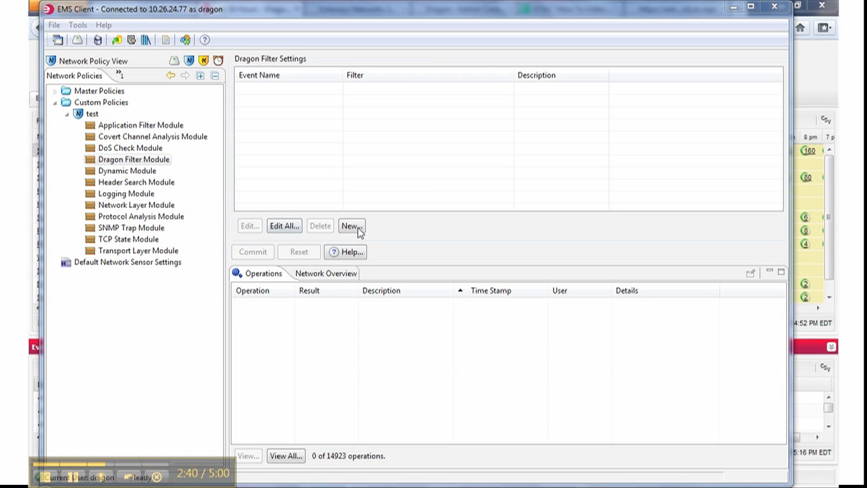
Create a new Dragon filter named ssh:version-2 with first host 10.26.24.244
click(351, 227)
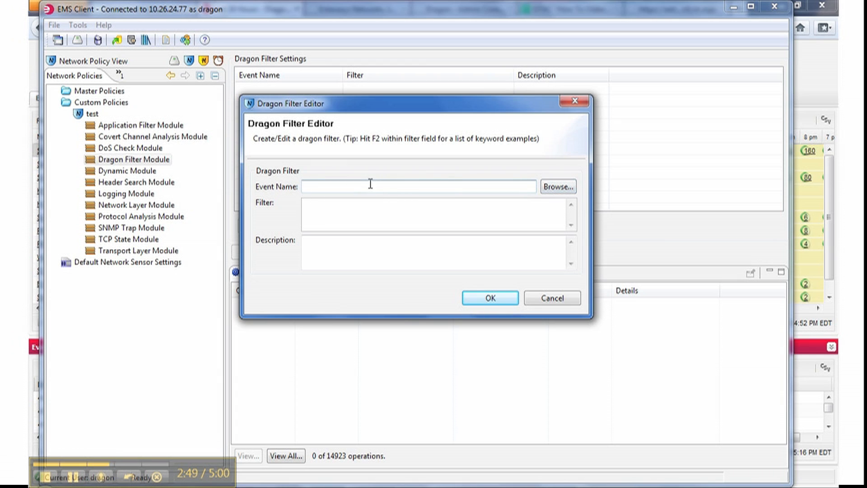
text(ssh)
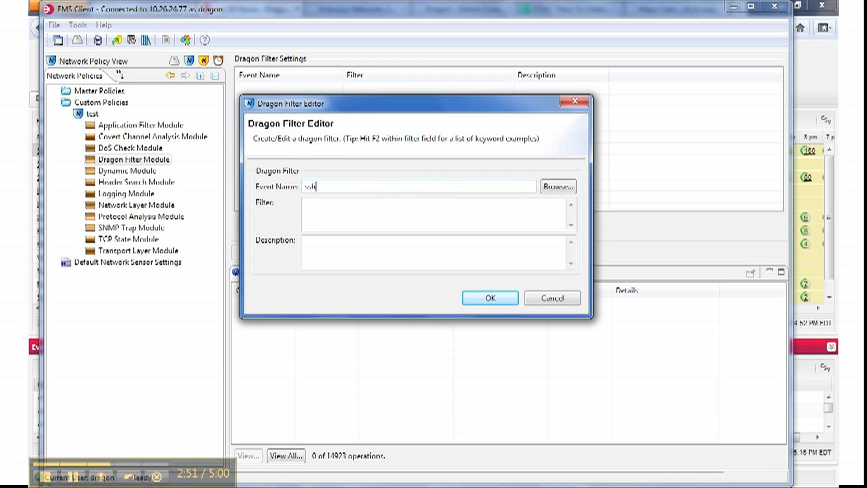
text(:version-2)
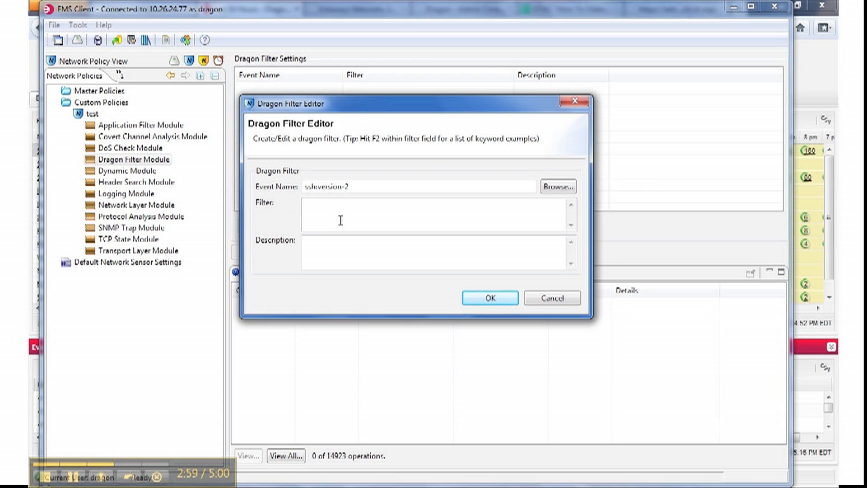
text(h)
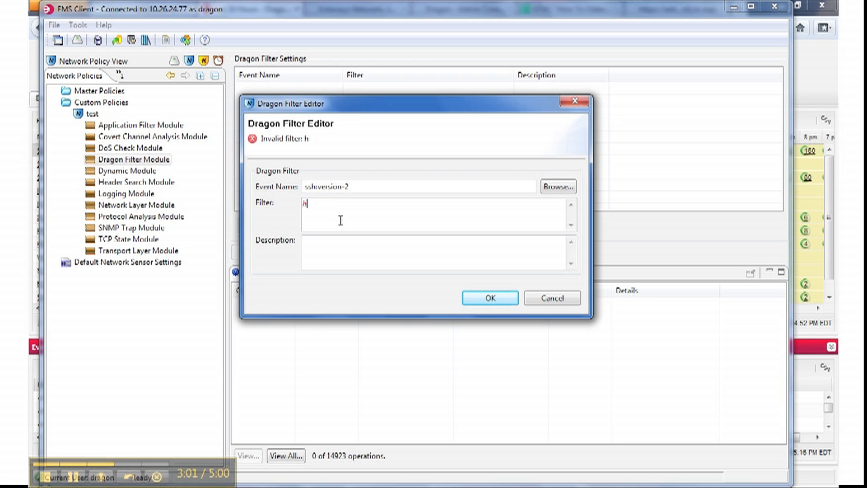
text(host 10)
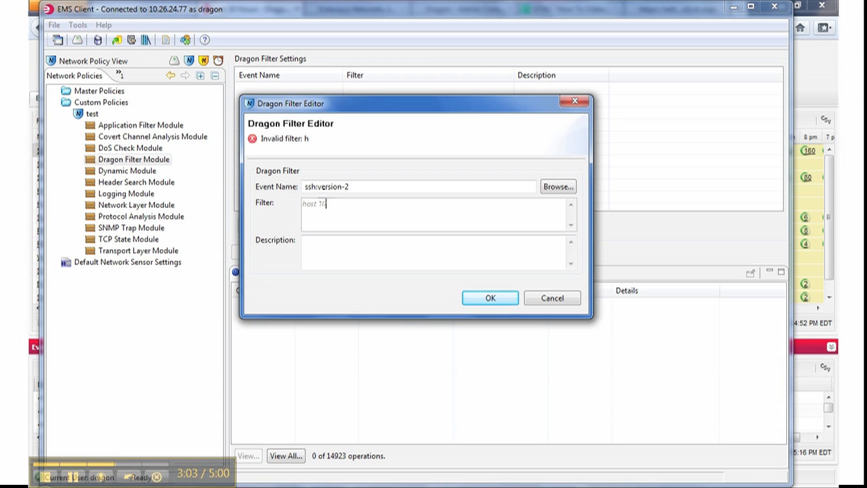
text(.26)
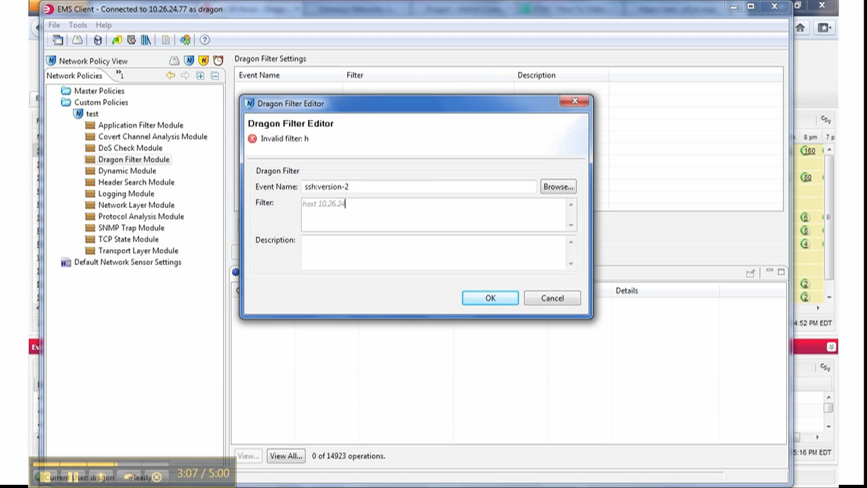
text(.244)
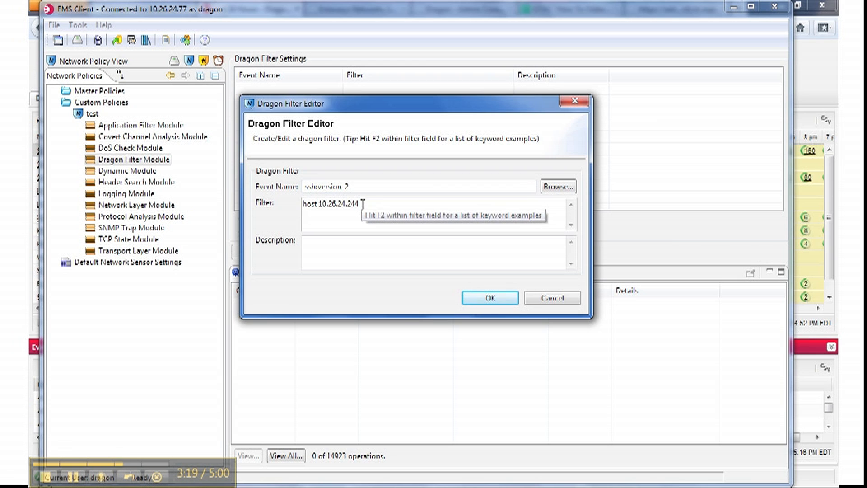
Complete the filter as 'host 10.26.24.244 or host 10.26.24.233' and confirm it
text(host 10)
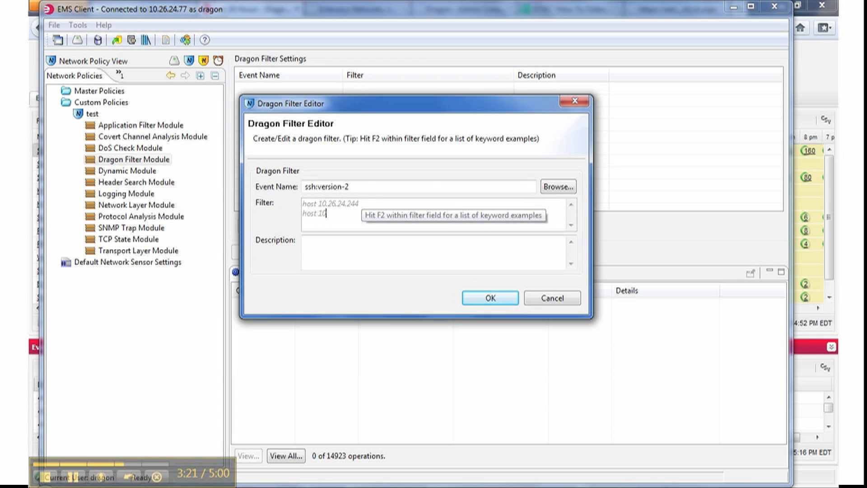
text(.20)
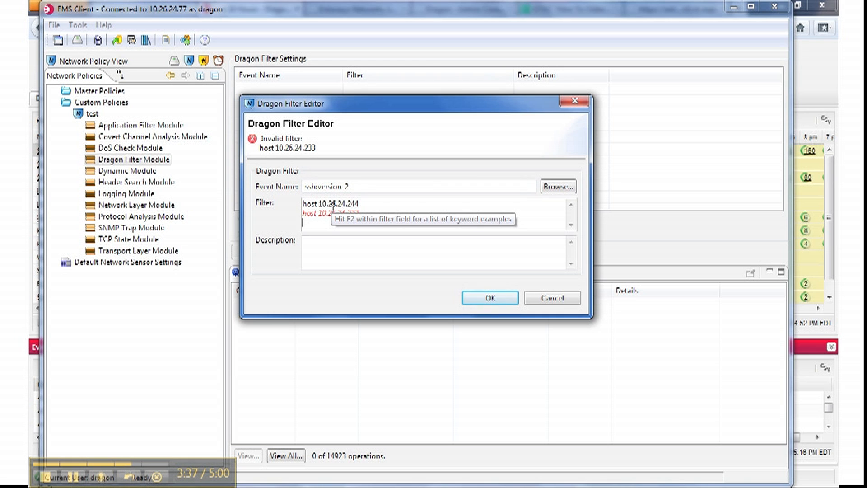
key(f2)
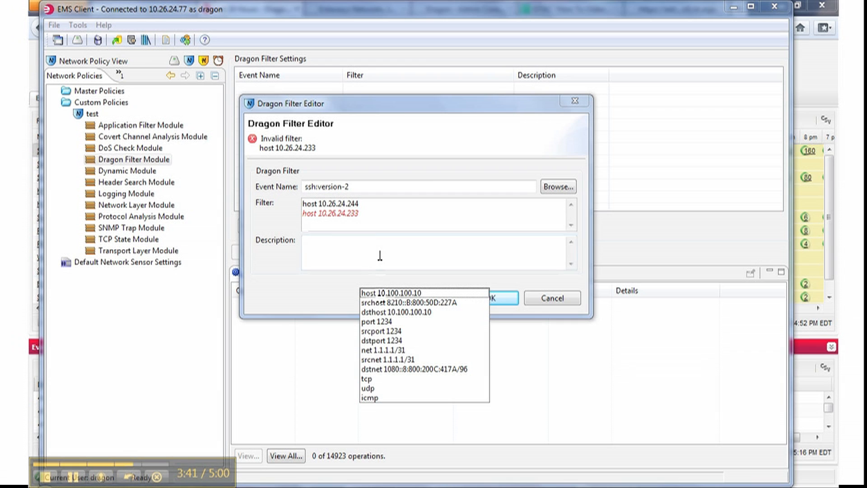
click(359, 204)
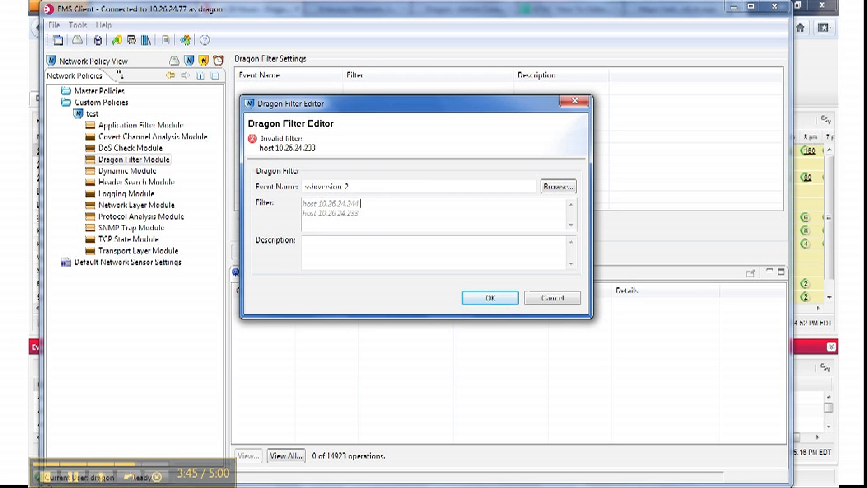
text(or)
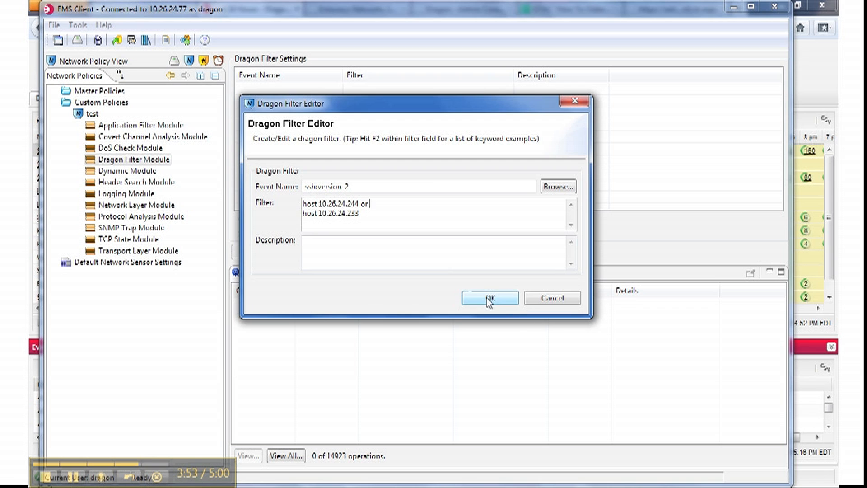
click(489, 298)
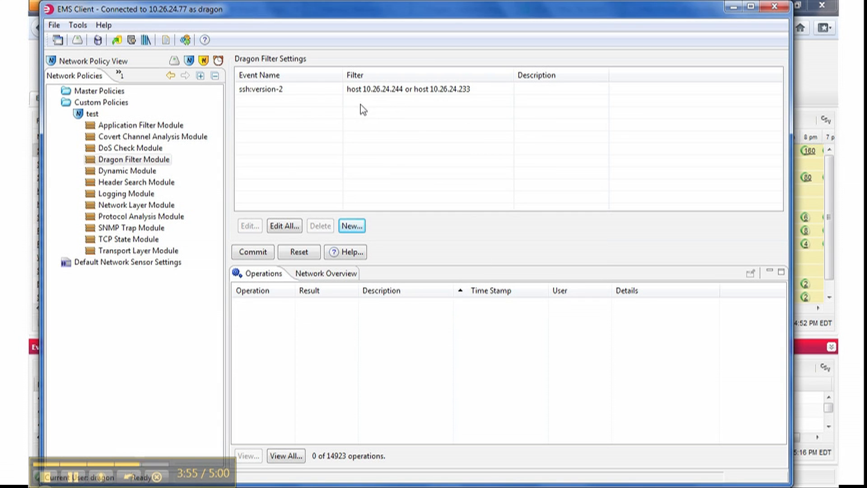
Commit the new ssh:version-2 filter to policy 'test'
click(279, 89)
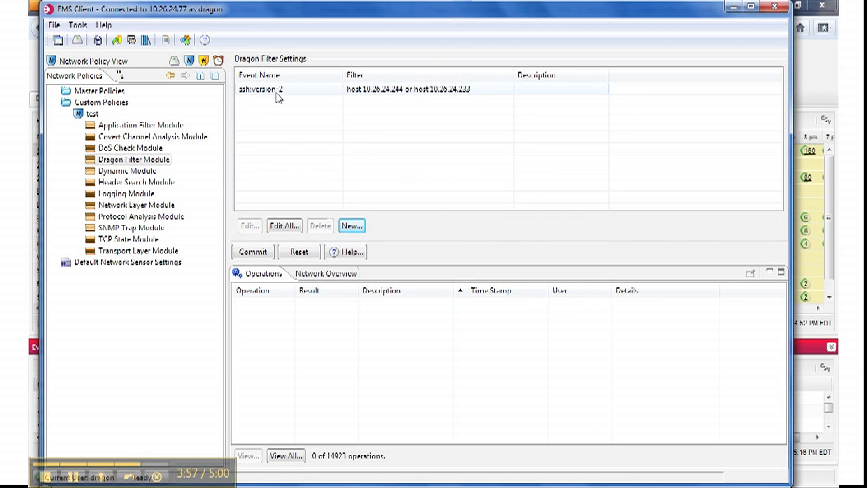
mouse_move(366, 96)
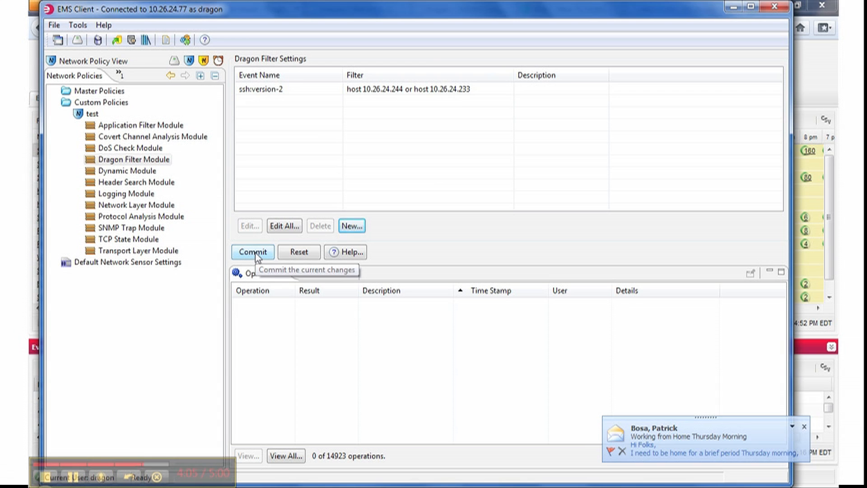
click(252, 251)
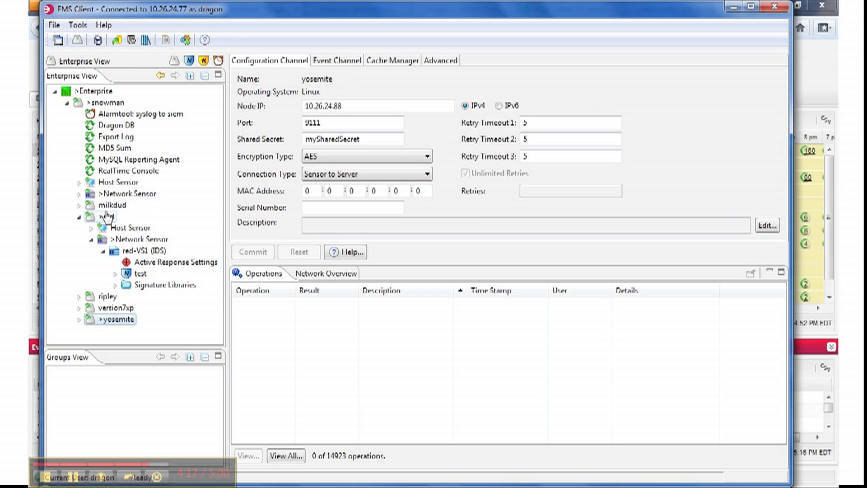
Deploy the policy to the snowman and red network sensors
right_click(130, 193)
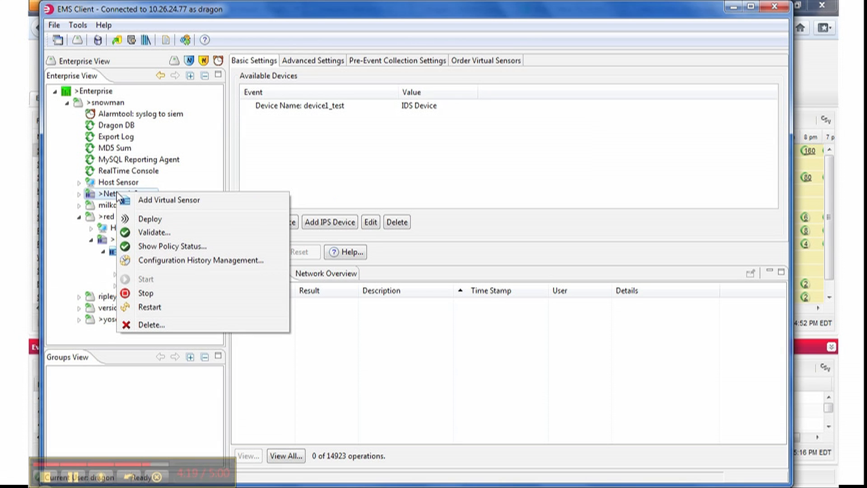
click(150, 218)
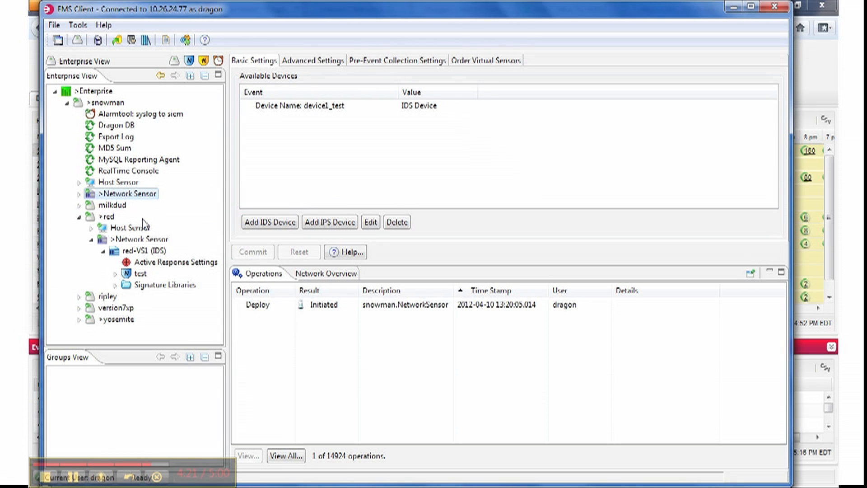
click(107, 217)
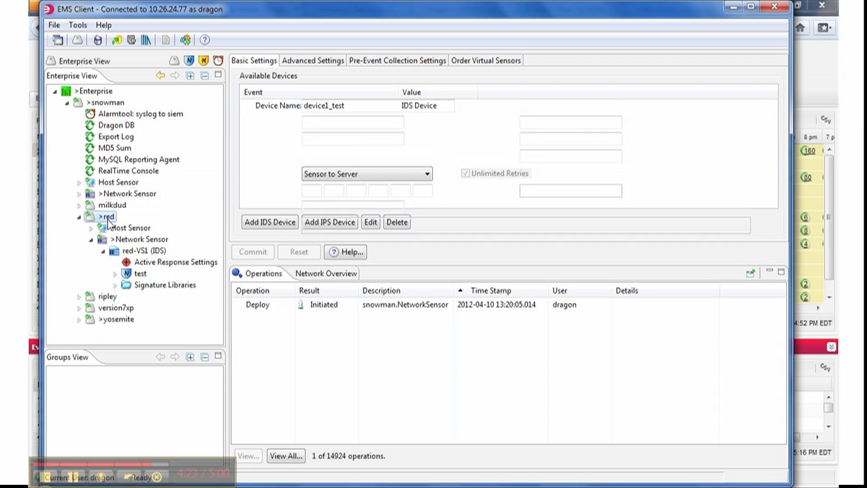
click(108, 216)
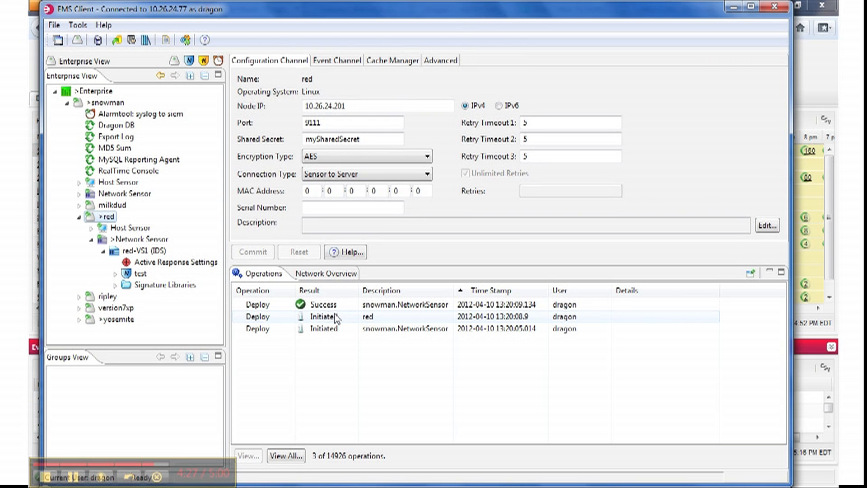
Expand red-VS1 > test and view its Dragon Filter Module showing the ssh:version-2 filter
click(175, 262)
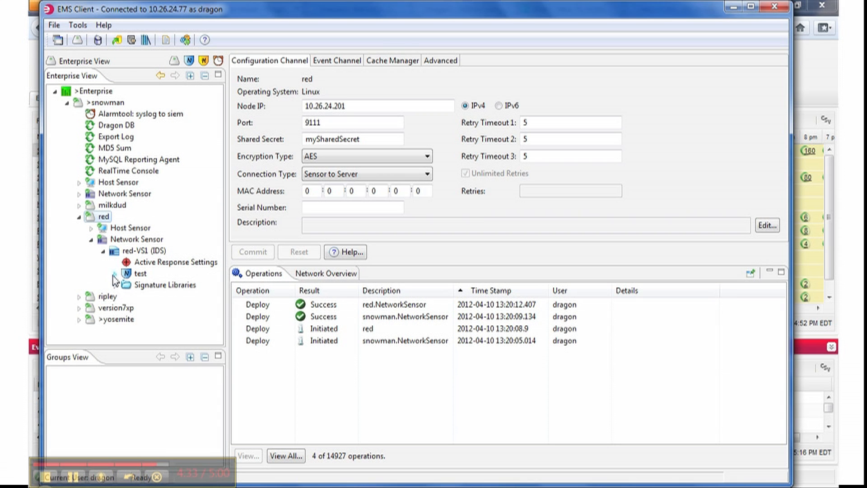
click(116, 274)
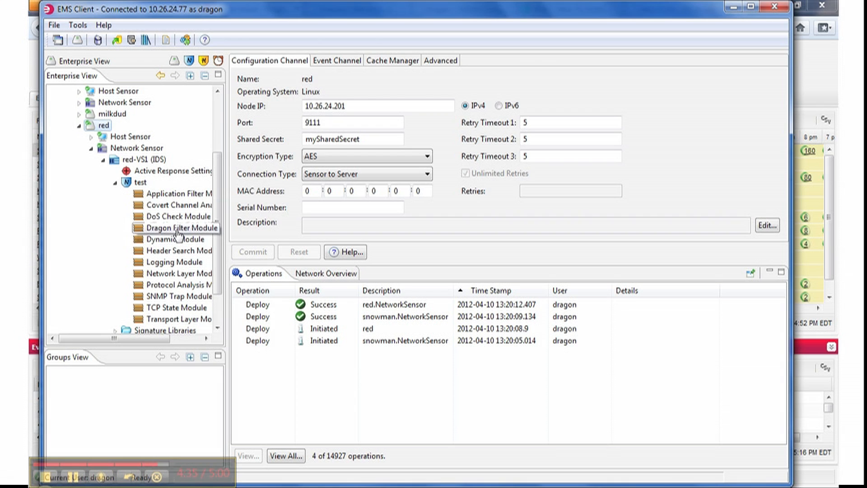
click(177, 227)
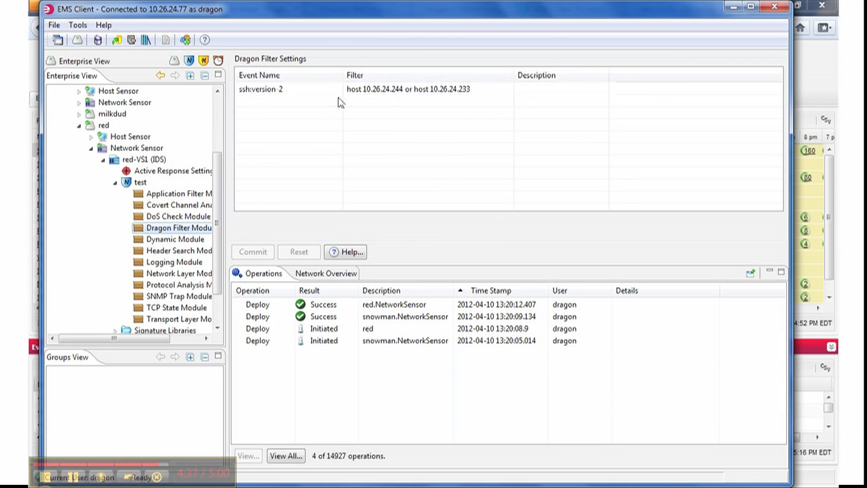